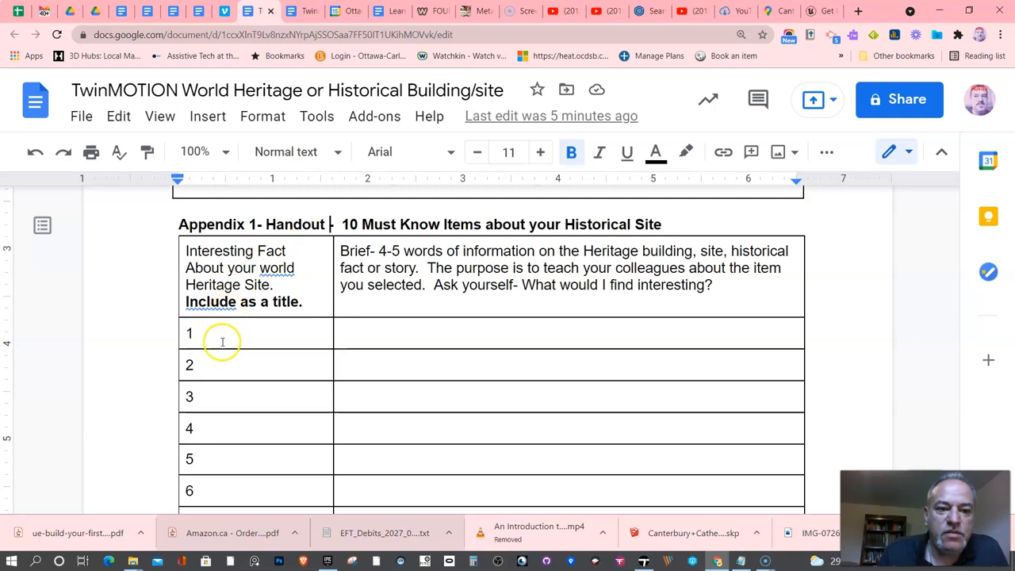
Rename the note beside the cathedral door to '1. Entrance'.
scroll(down, 3)
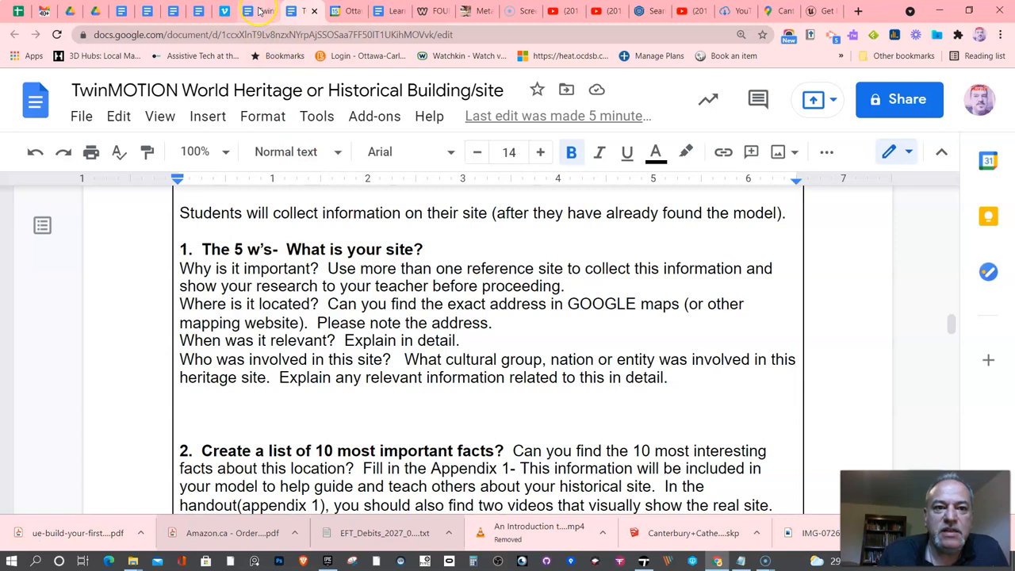
scroll(down, 3)
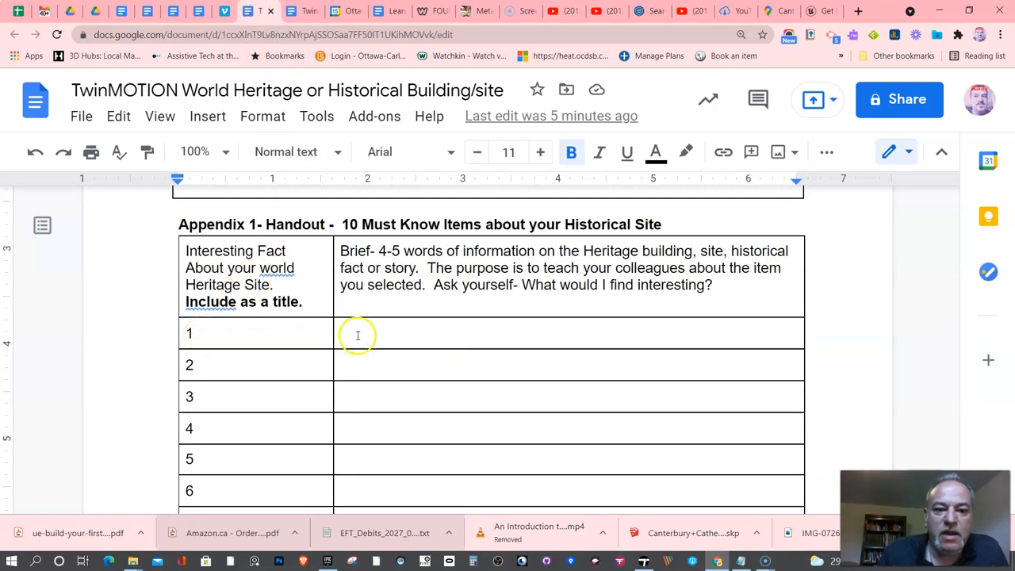
mouse_move(416, 255)
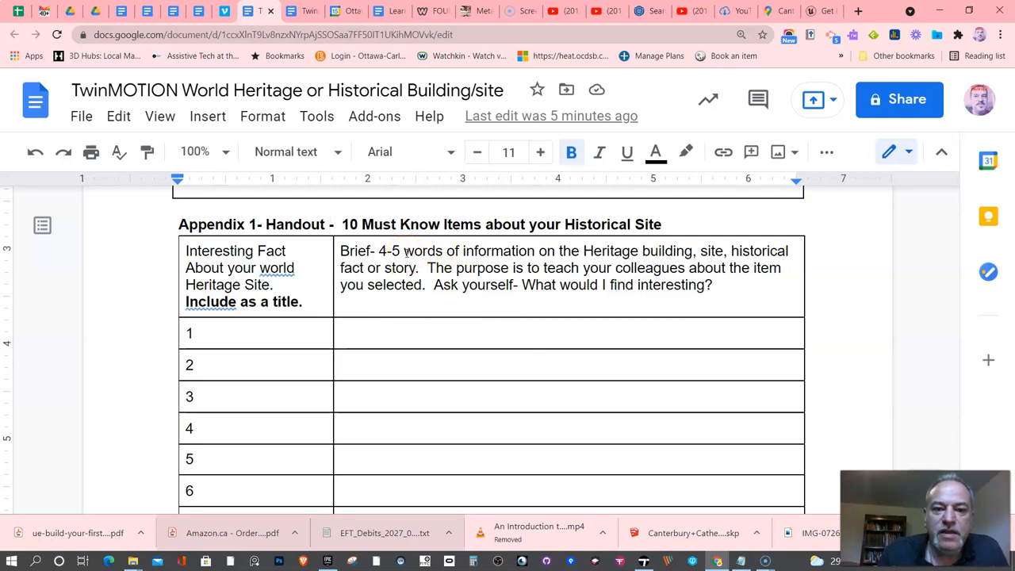
mouse_move(343, 127)
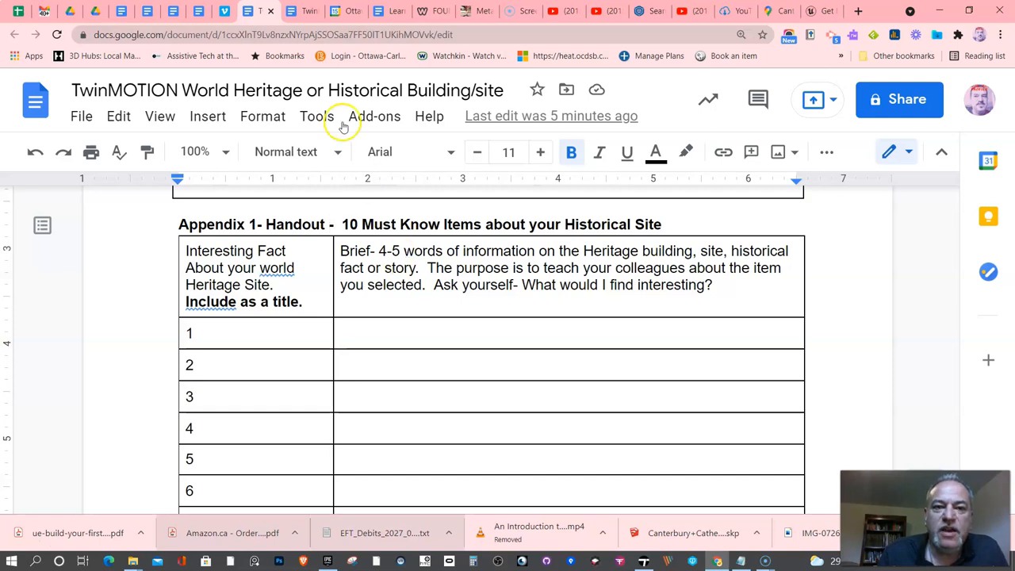
mouse_move(304, 11)
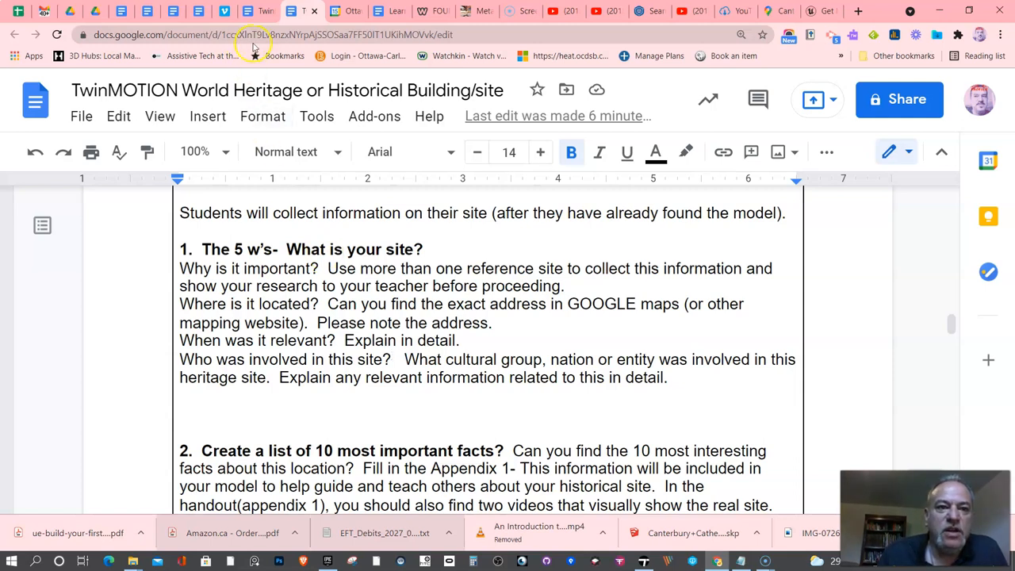
scroll(down, 3)
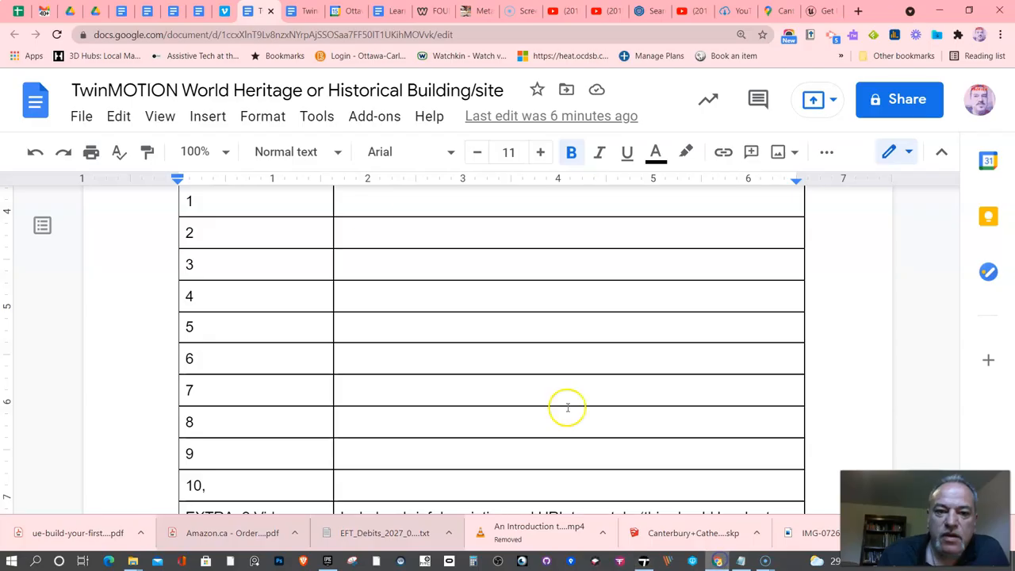
mouse_move(341, 229)
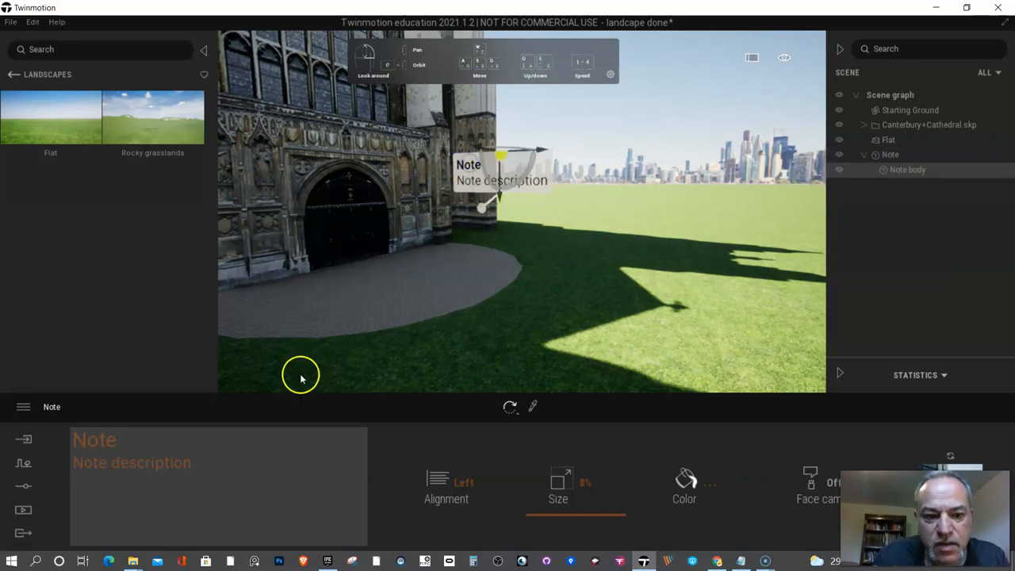
double_click(93, 439)
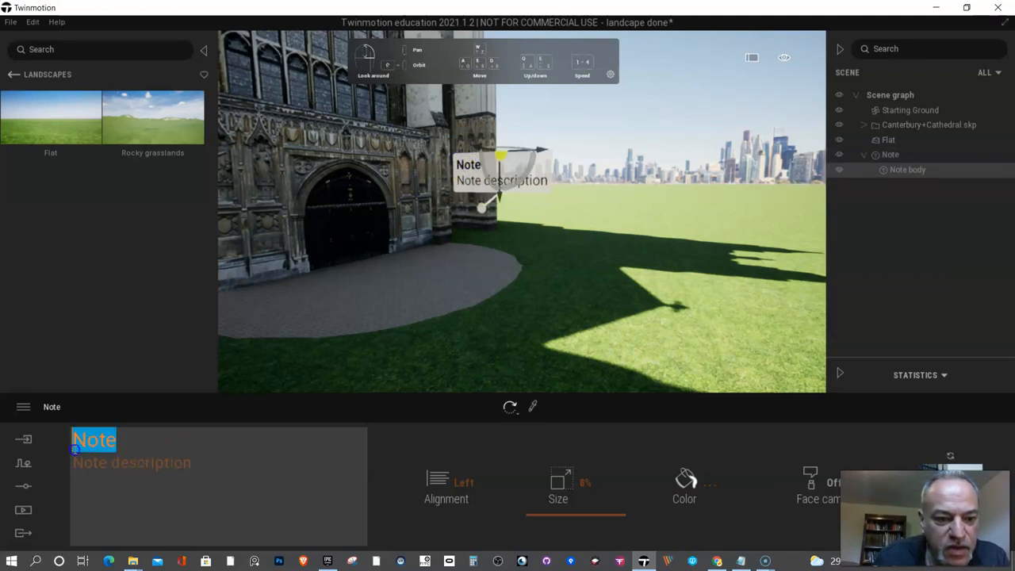
text(Entract)
click(219, 463)
text(S)
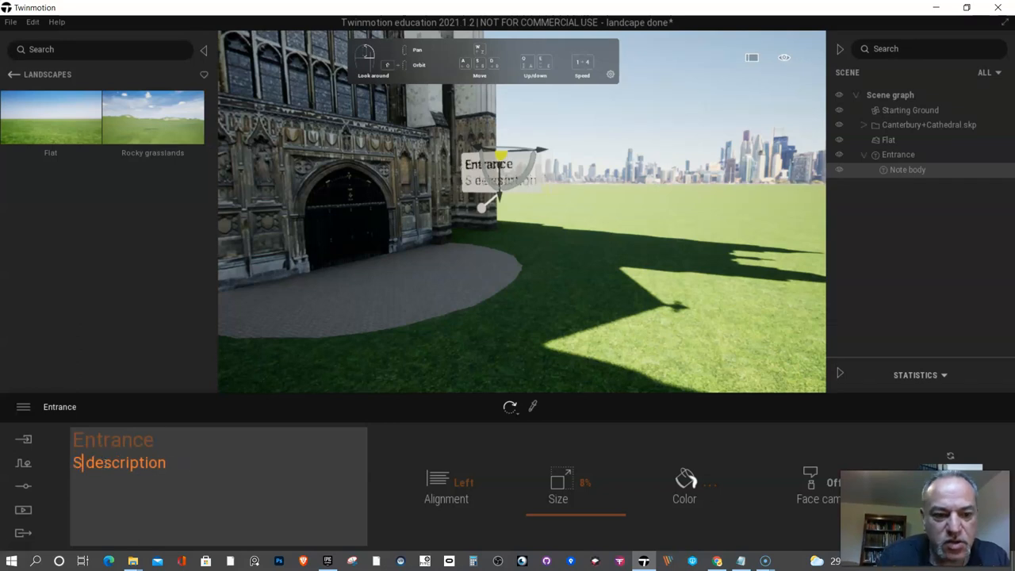
Give the note a 'Something interesting' description plus placeholder filler text.
text(omething interes)
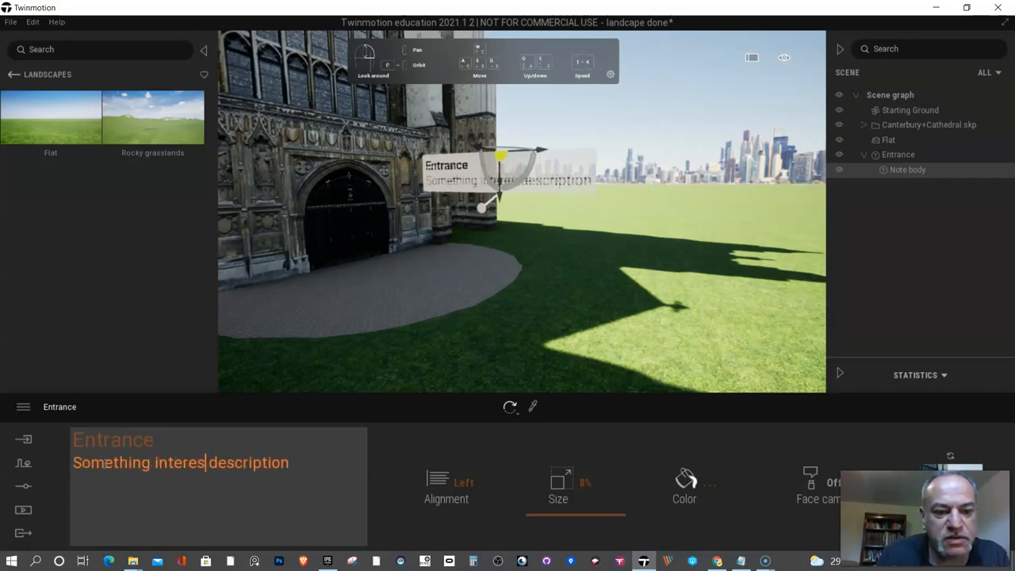
text(ting)
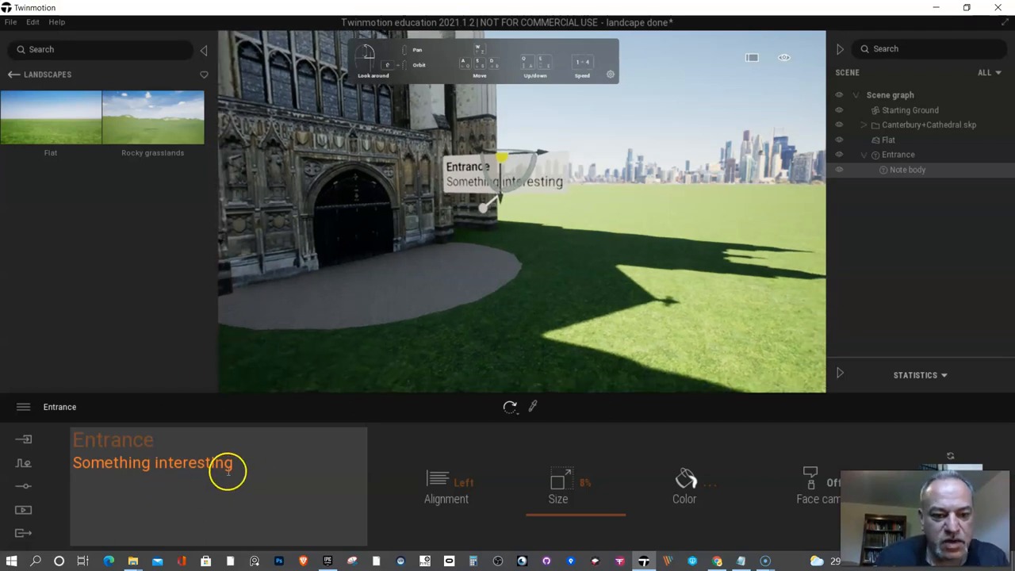
double_click(194, 463)
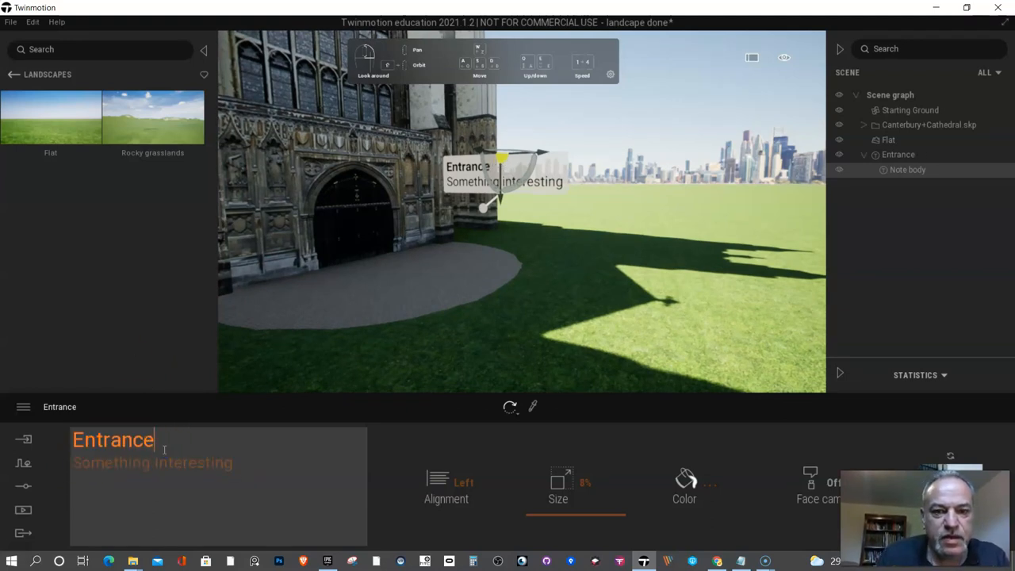
text(lskjdflsdlkfjs)
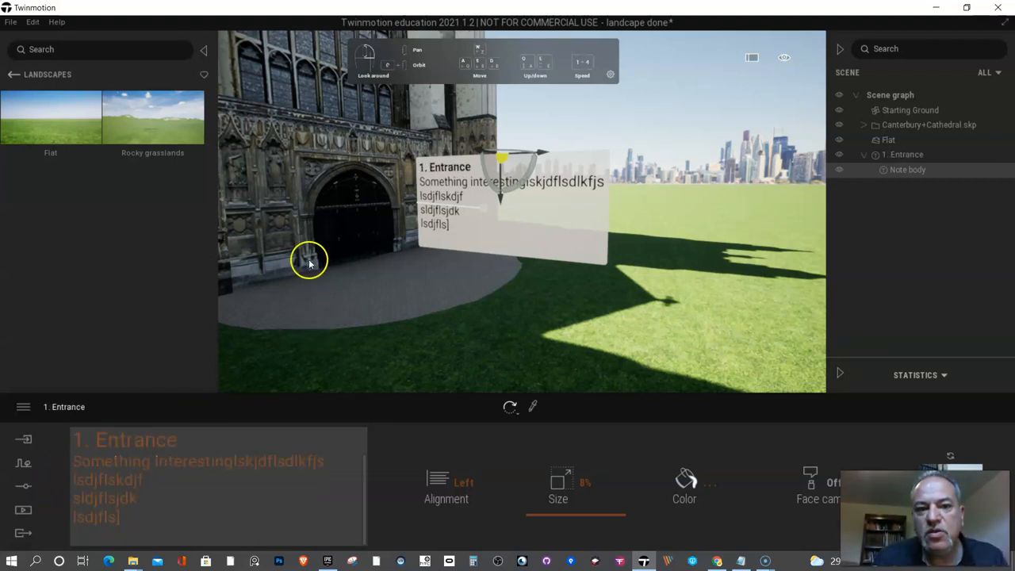
mouse_move(390, 187)
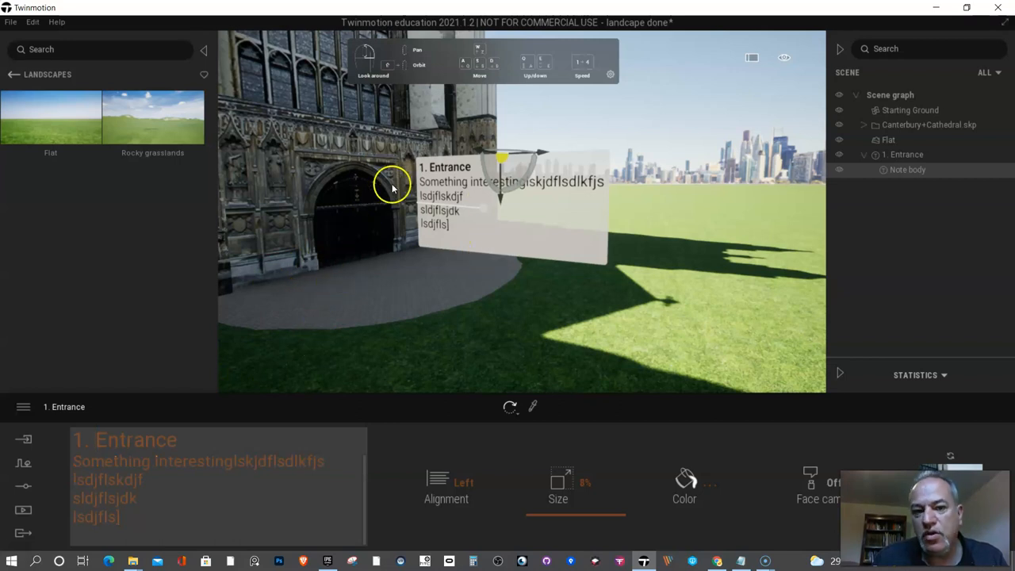
mouse_move(452, 206)
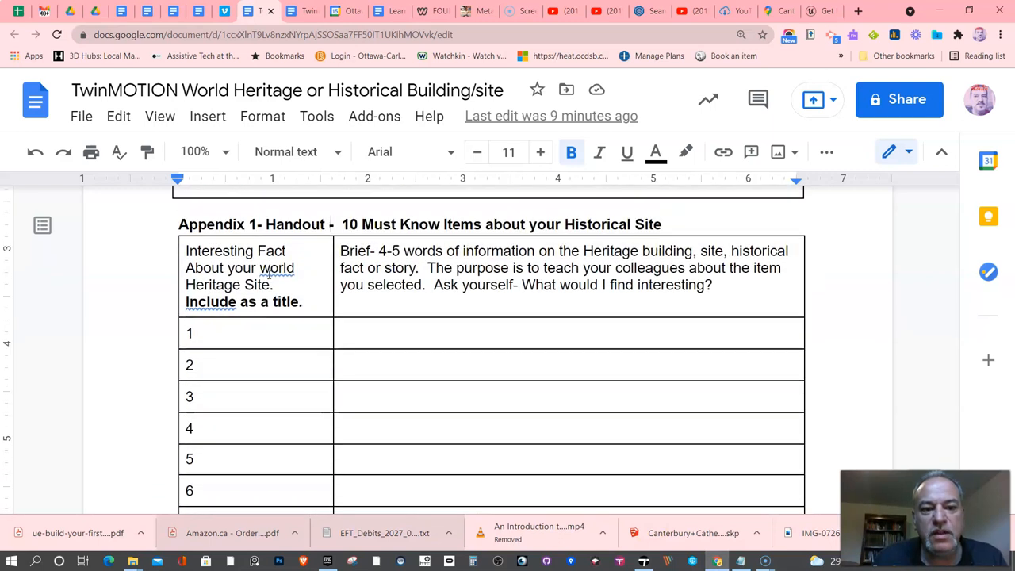
Scroll the handout down to the EXTRA video rows before switching to YouTube.
scroll(down, 3)
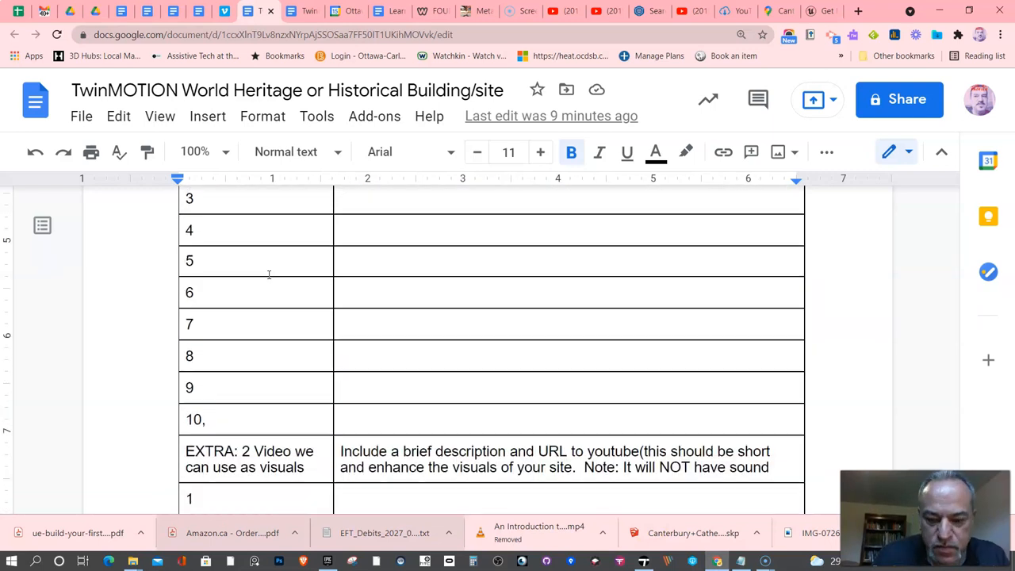
scroll(down, 3)
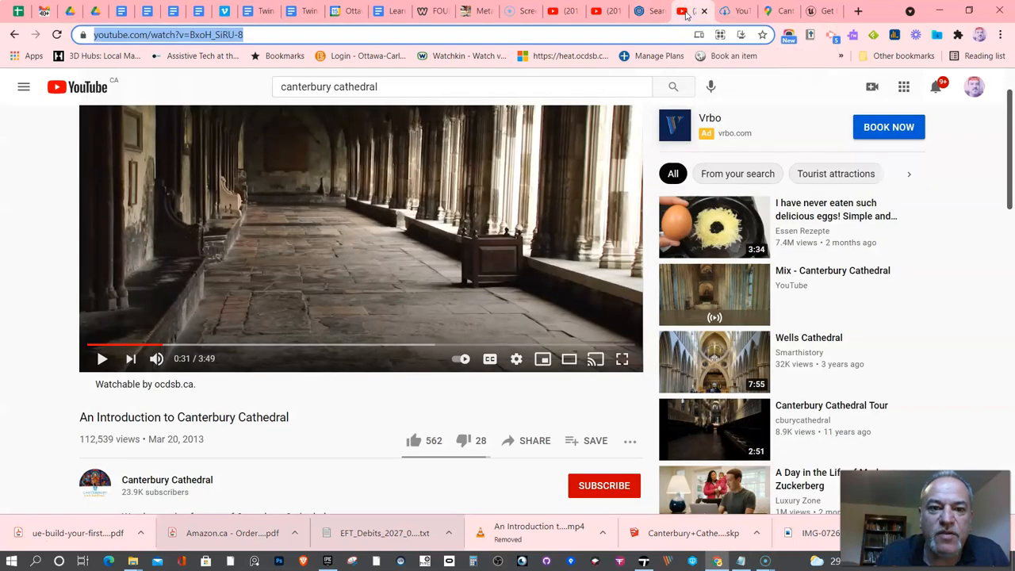
Copy the Canterbury Cathedral video's URL and return to the Google Docs handout.
click(193, 35)
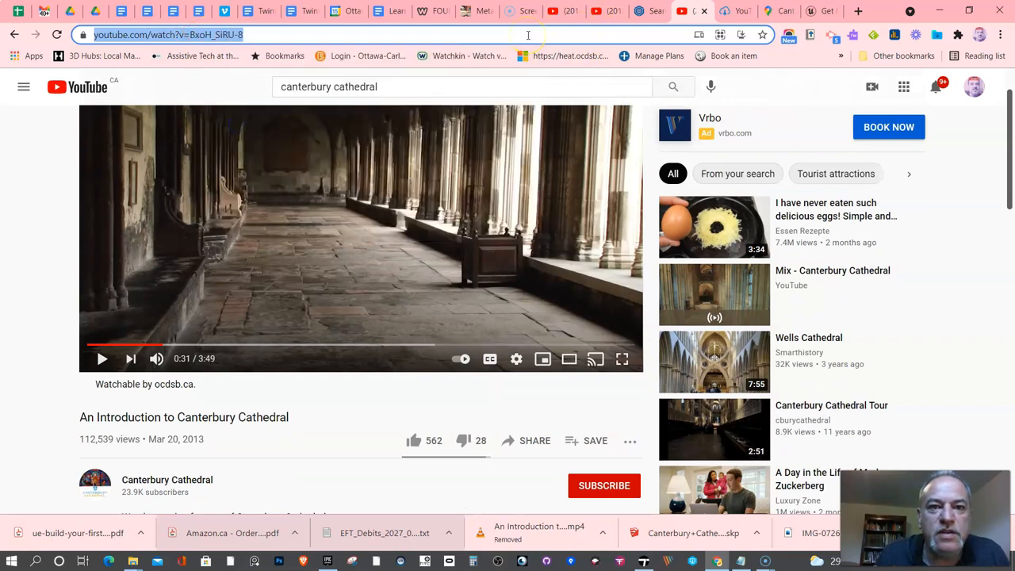
click(352, 11)
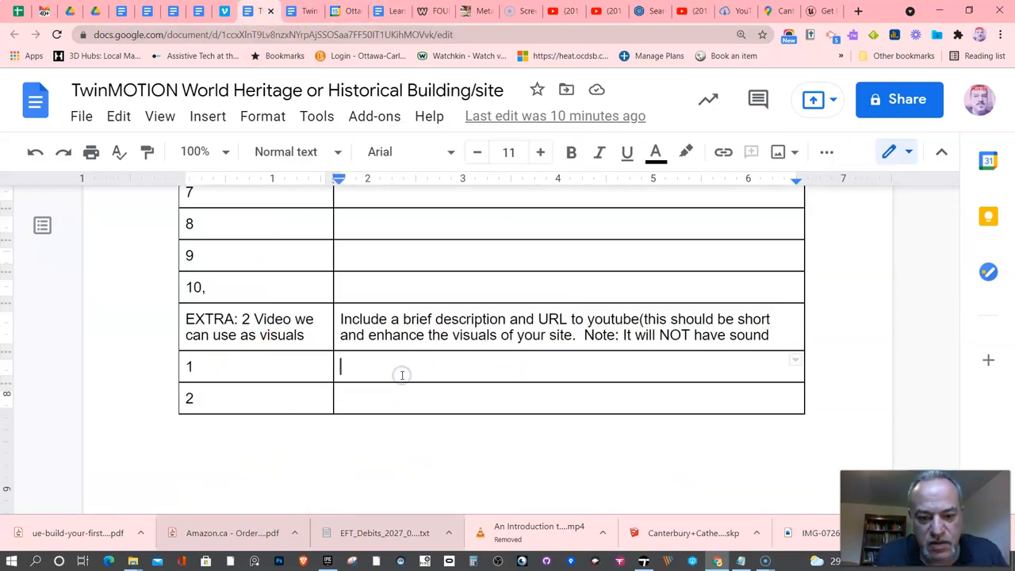
text(https://www.youtube.com/watch?v=BxoH_SiRU-8)
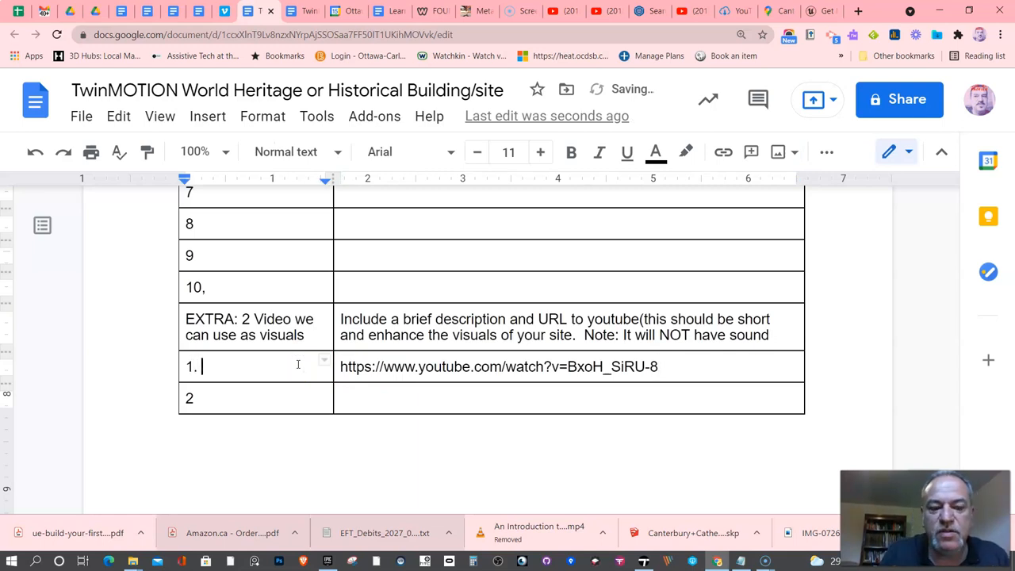
text(Overview of)
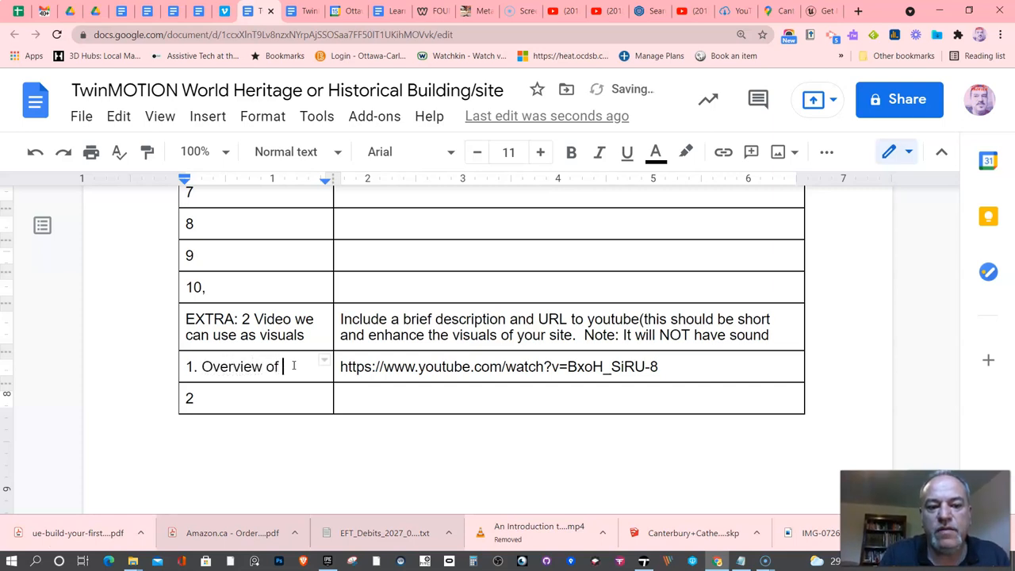
text(canterbury)
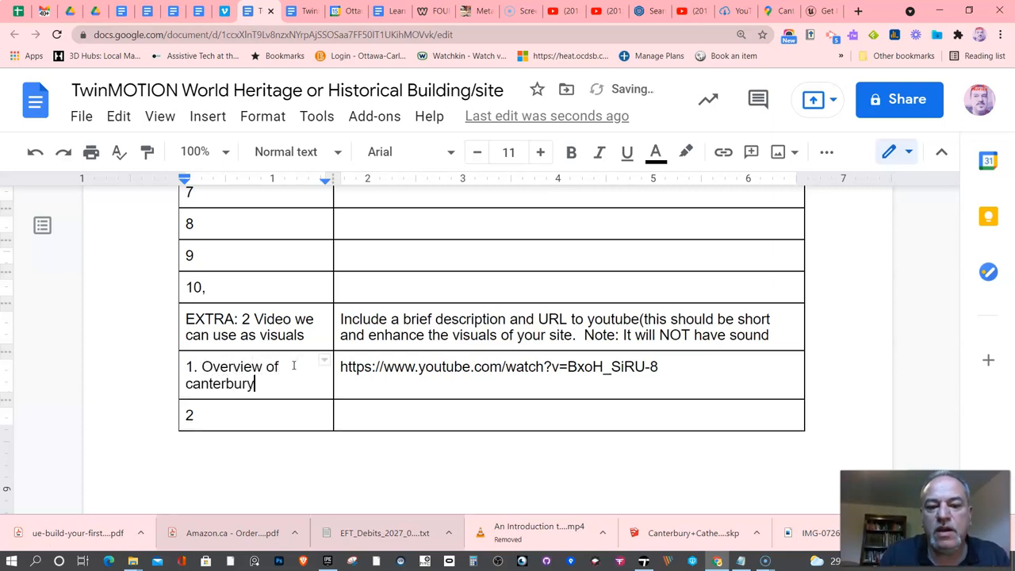